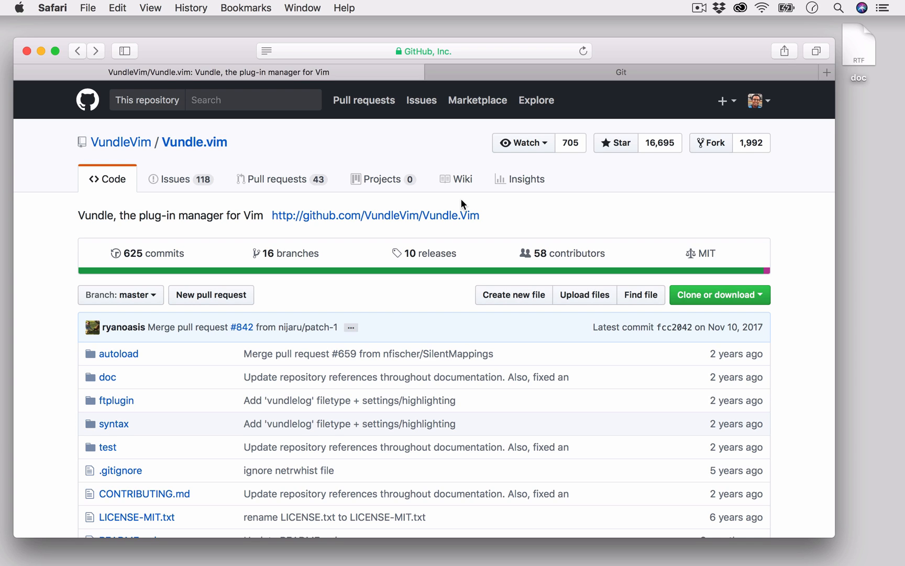
mouse_move(500, 149)
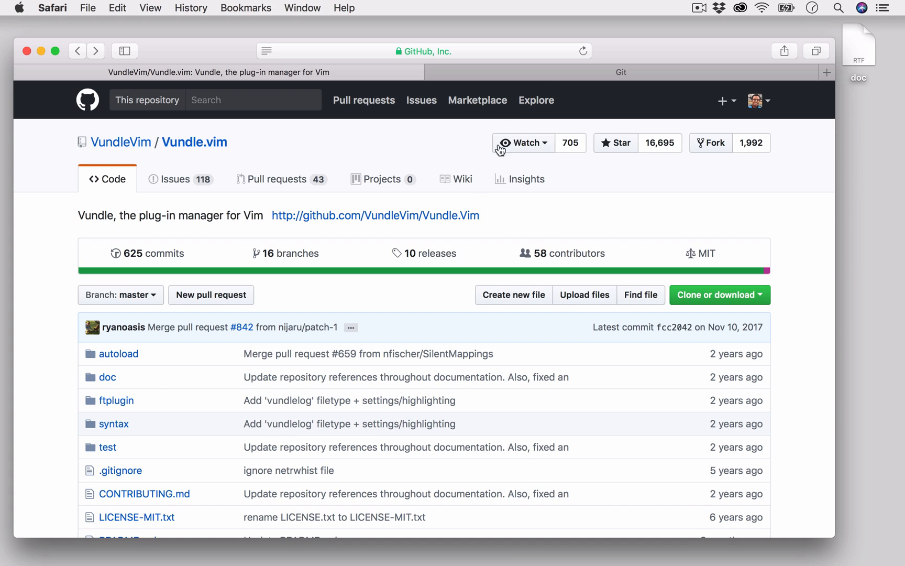
mouse_move(559, 92)
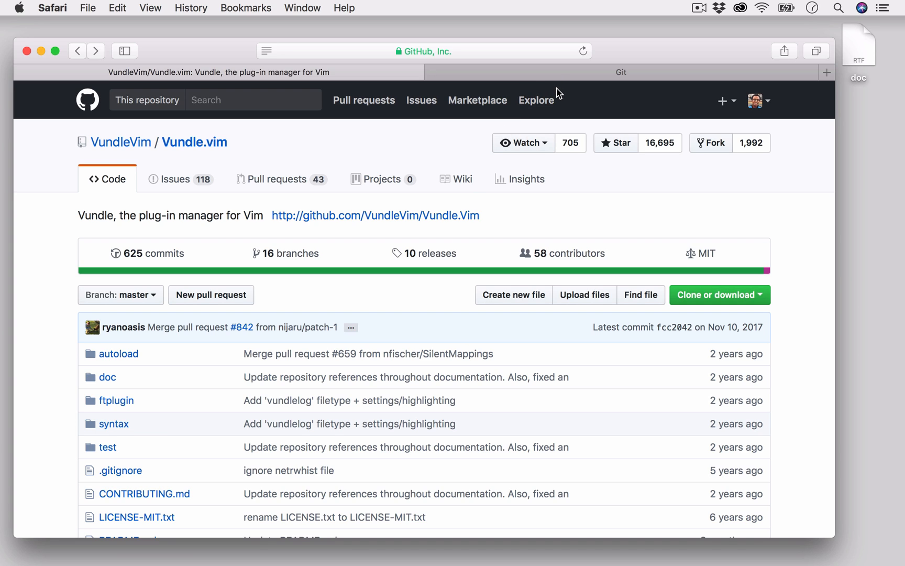
mouse_move(558, 94)
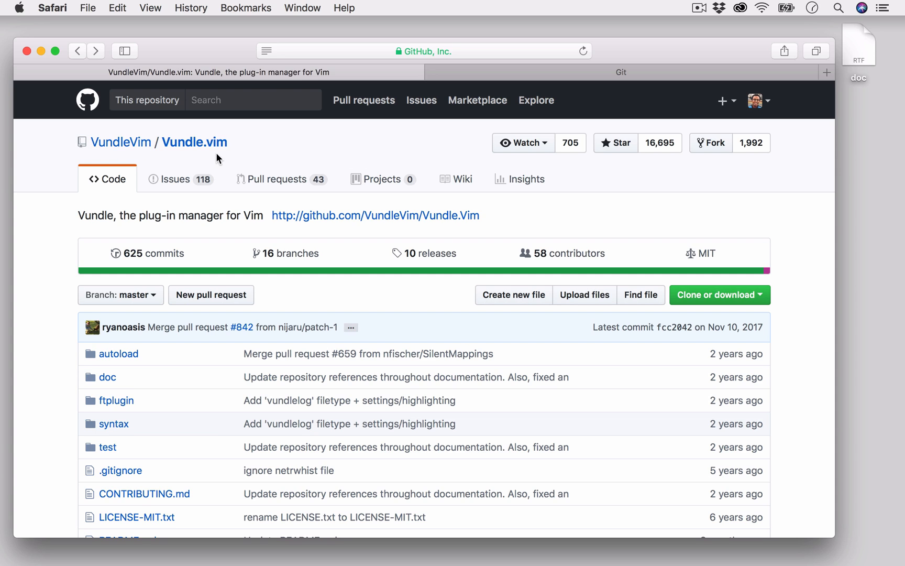
mouse_move(420, 138)
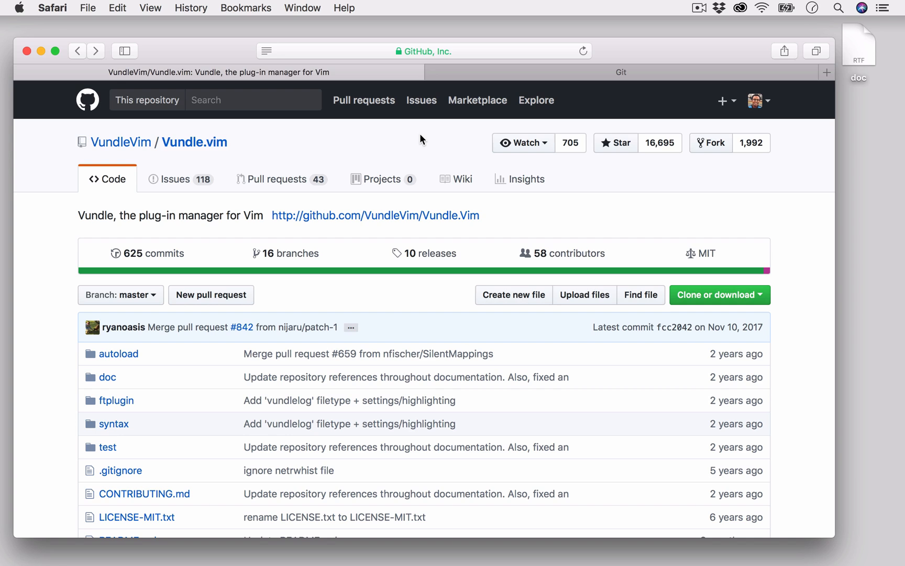
mouse_move(306, 151)
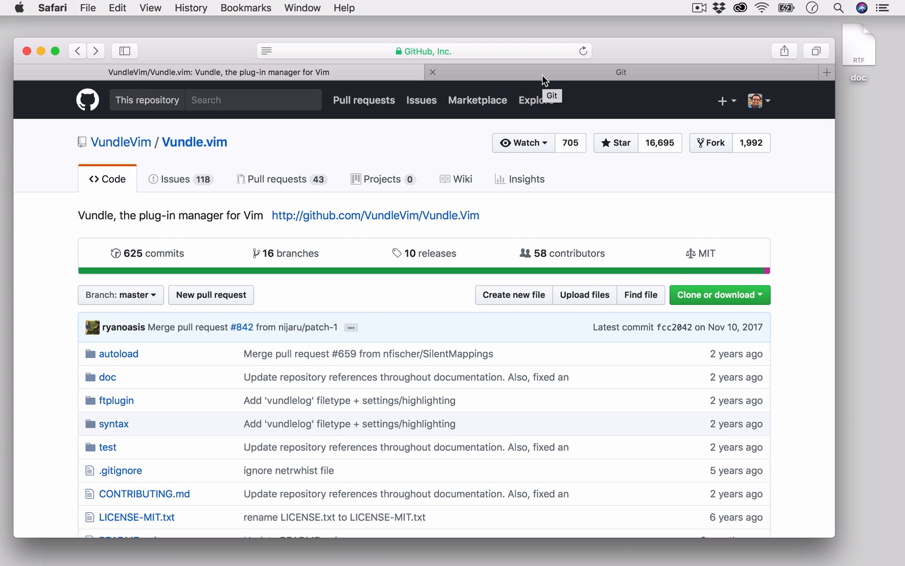
Step: On the Git website, start the Git 2.15.1 Mac download via SourceForge's manual download link
click(620, 72)
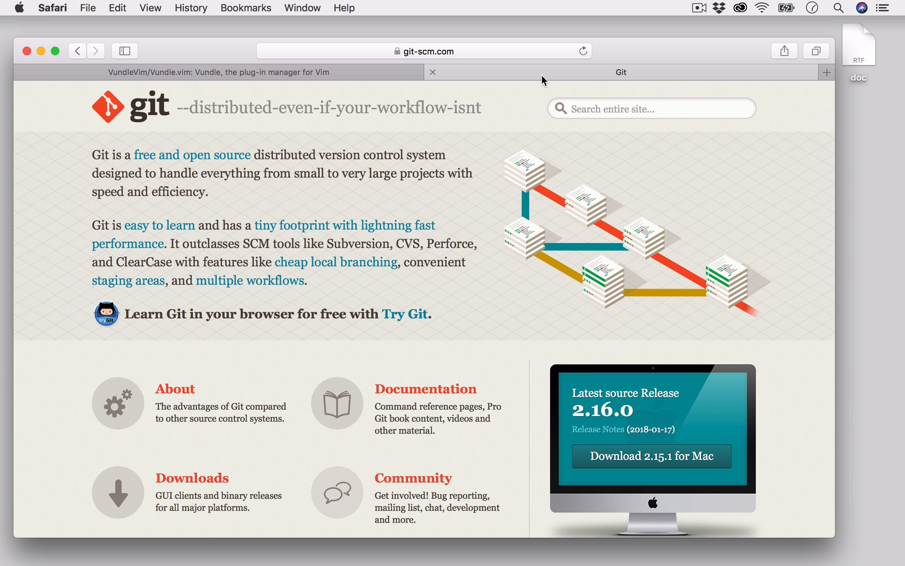
mouse_move(515, 355)
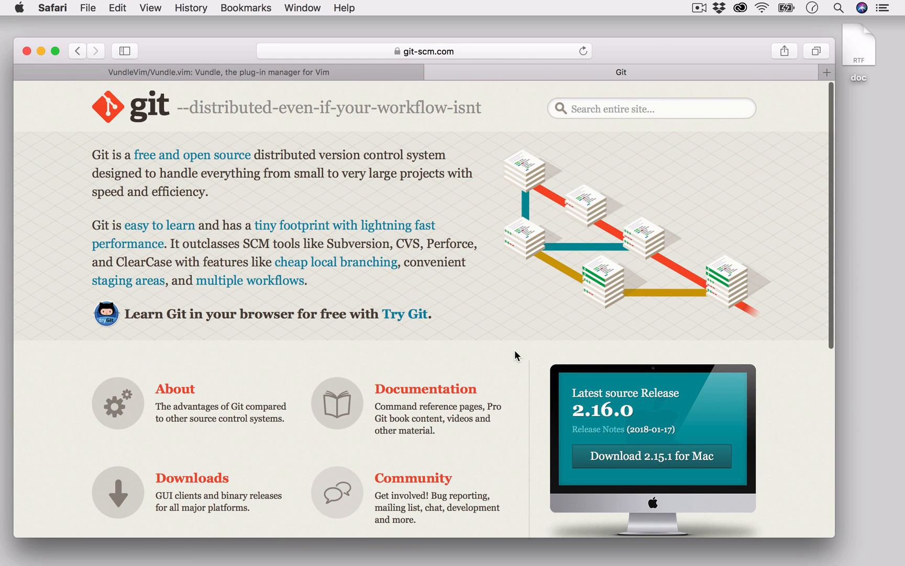
click(421, 50)
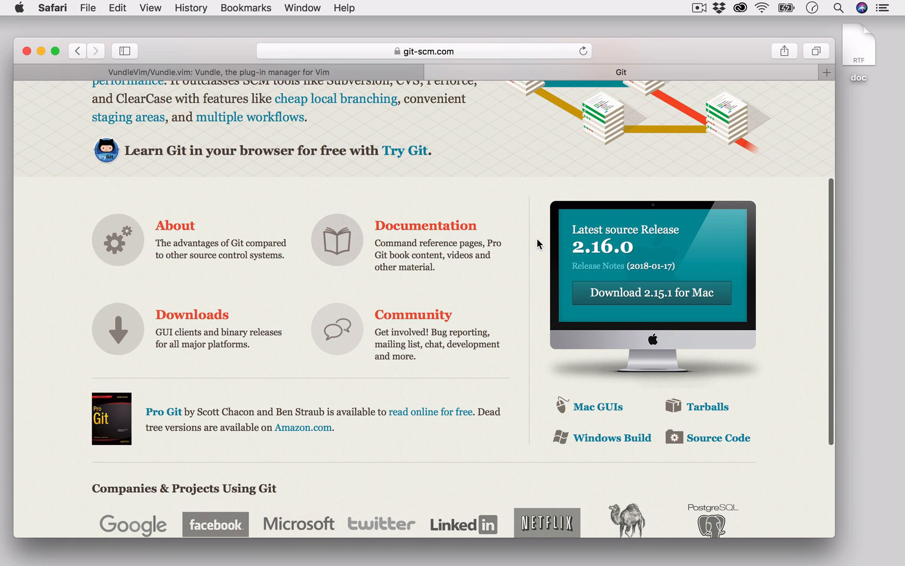
click(651, 292)
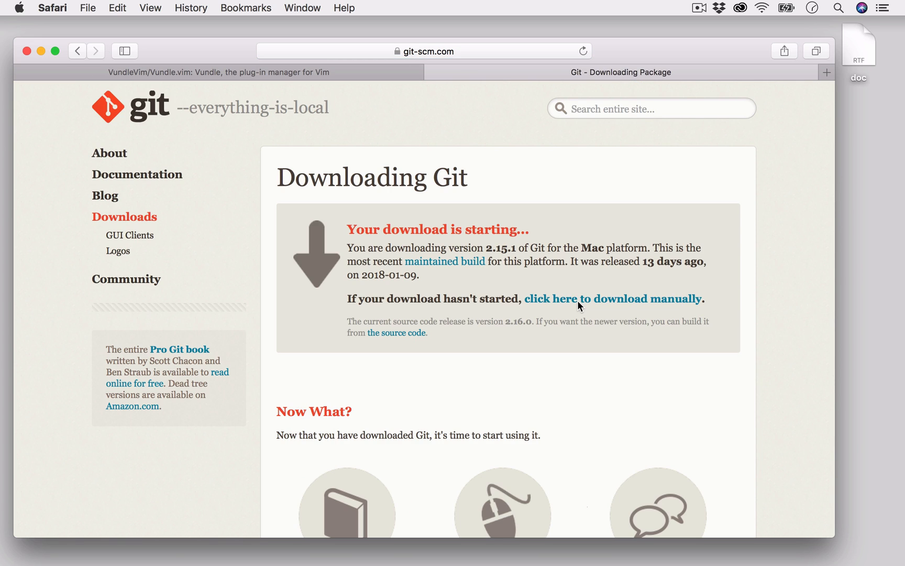
mouse_move(455, 321)
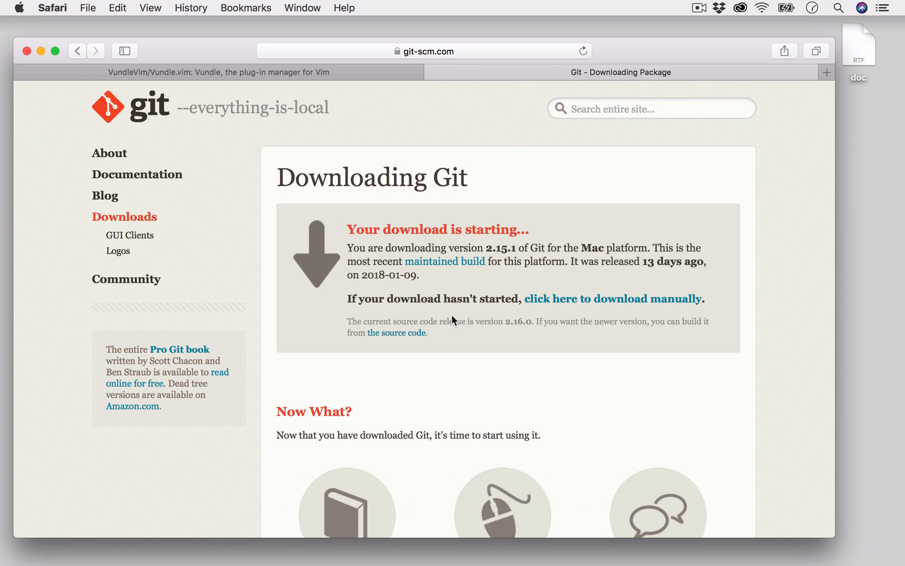
click(611, 299)
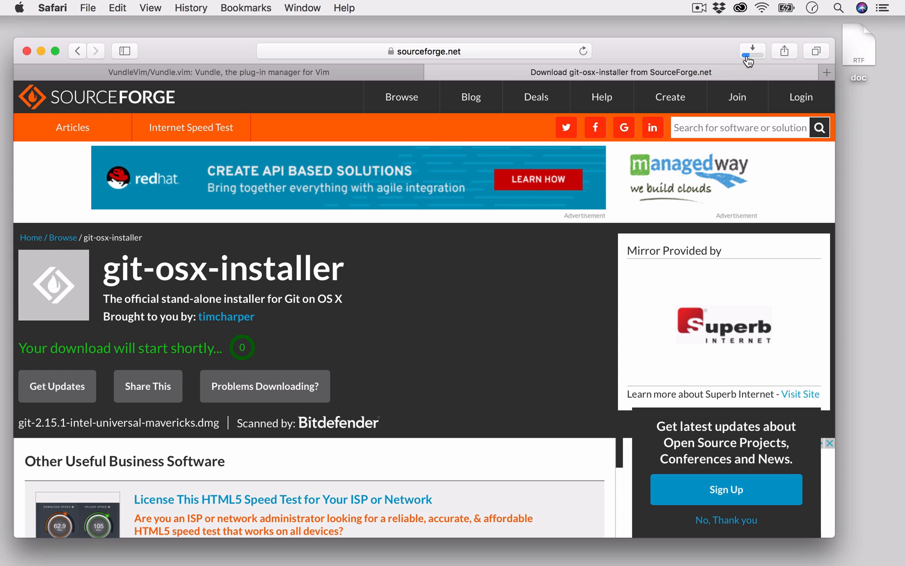
Step: Open git-2.15.1-intel-universal-mavericks.dmg from Safari's downloads list
click(752, 51)
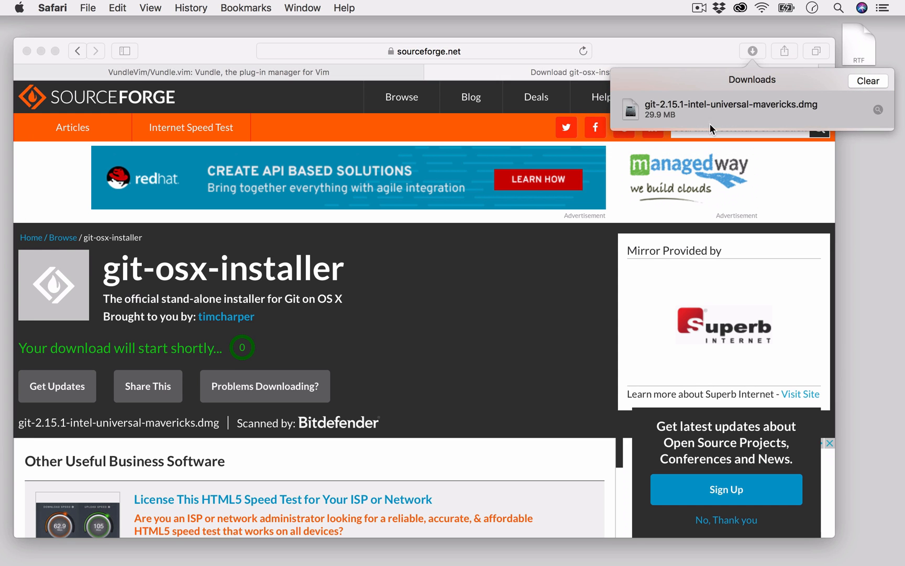
double_click(729, 108)
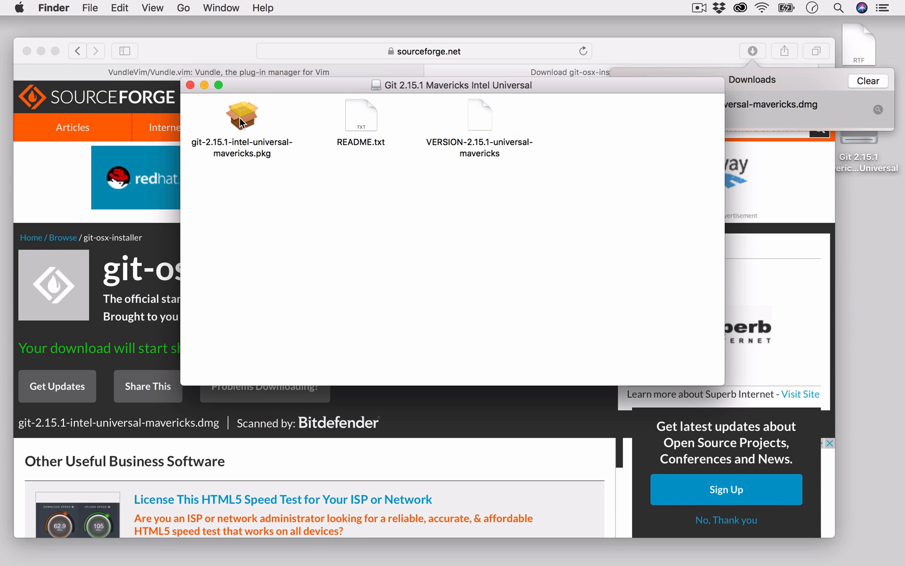
Step: Run the Git 2.15.1 package installer, then close the disk image window and SourceForge tab
double_click(242, 113)
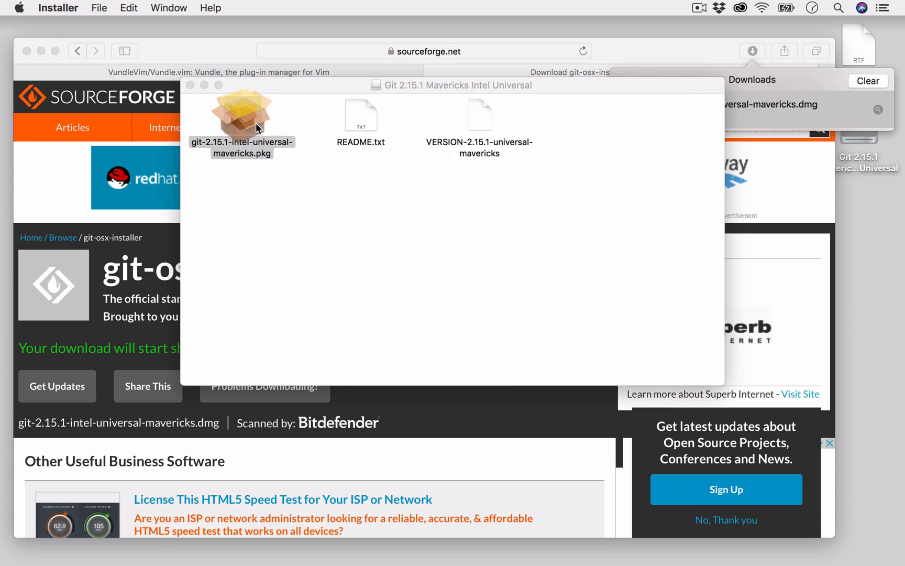
double_click(242, 117)
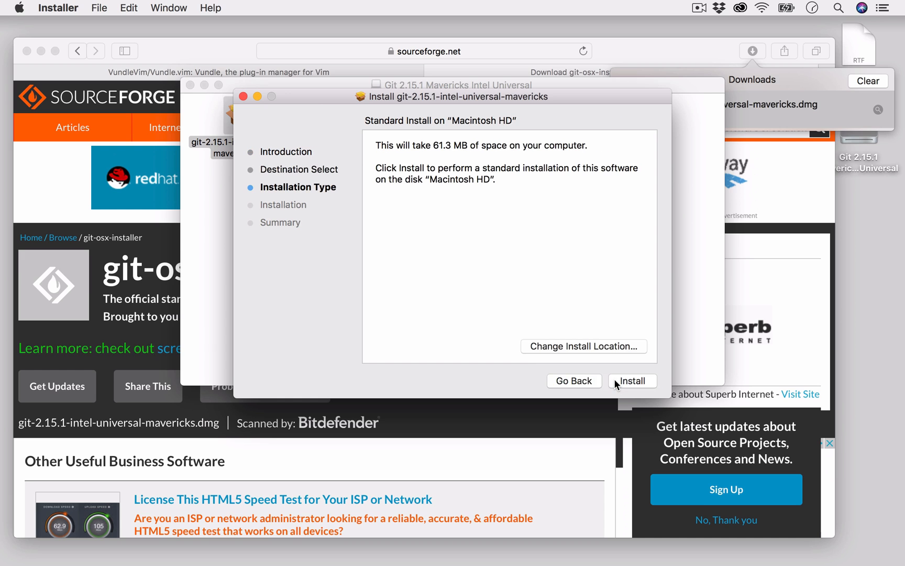
click(632, 381)
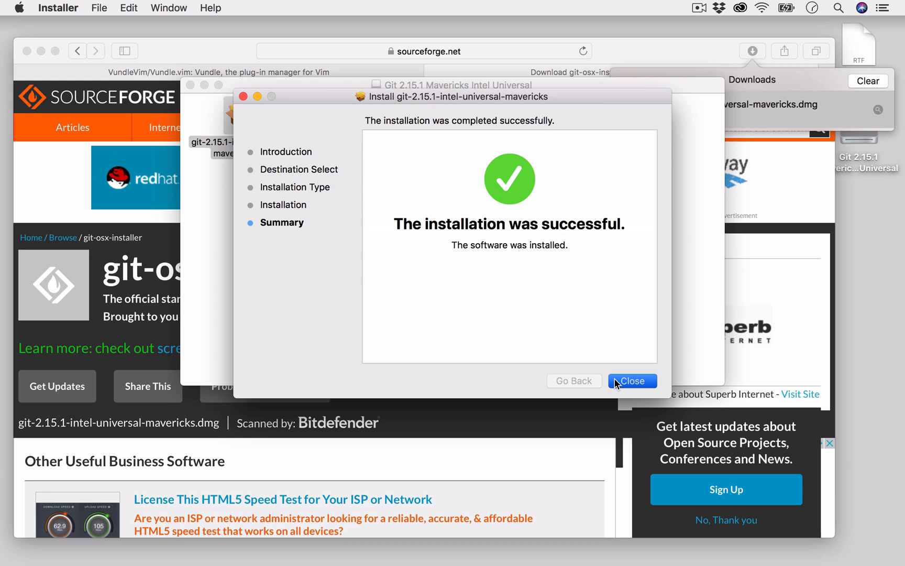
click(632, 380)
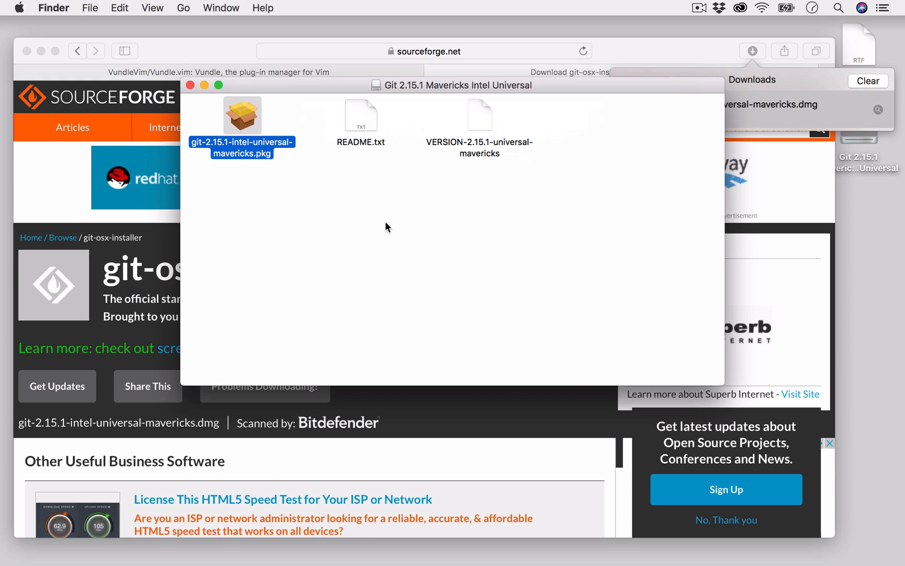
click(190, 84)
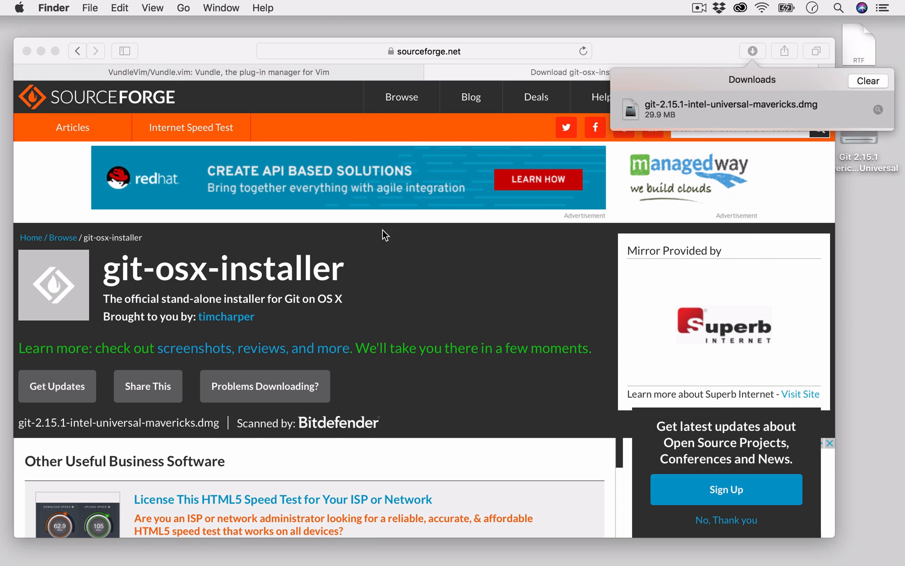
click(230, 72)
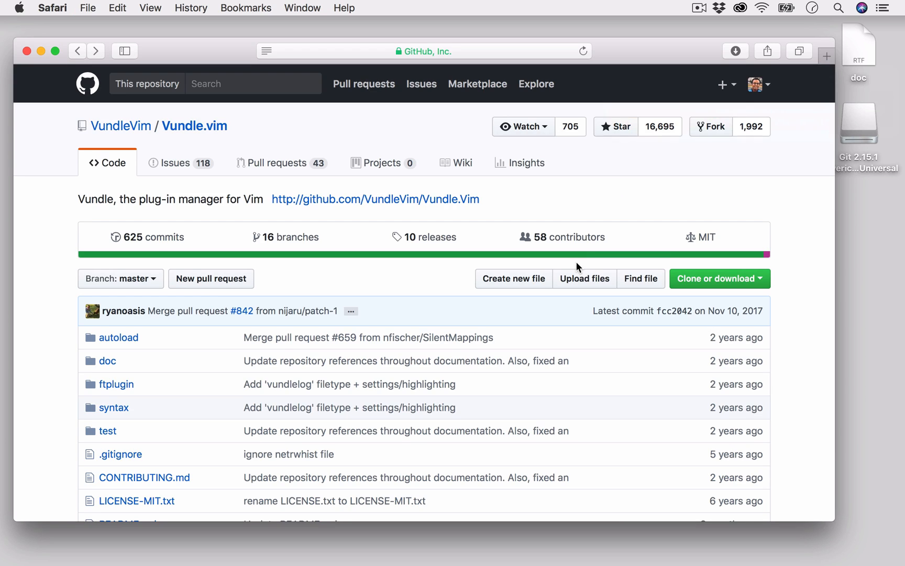
mouse_move(404, 211)
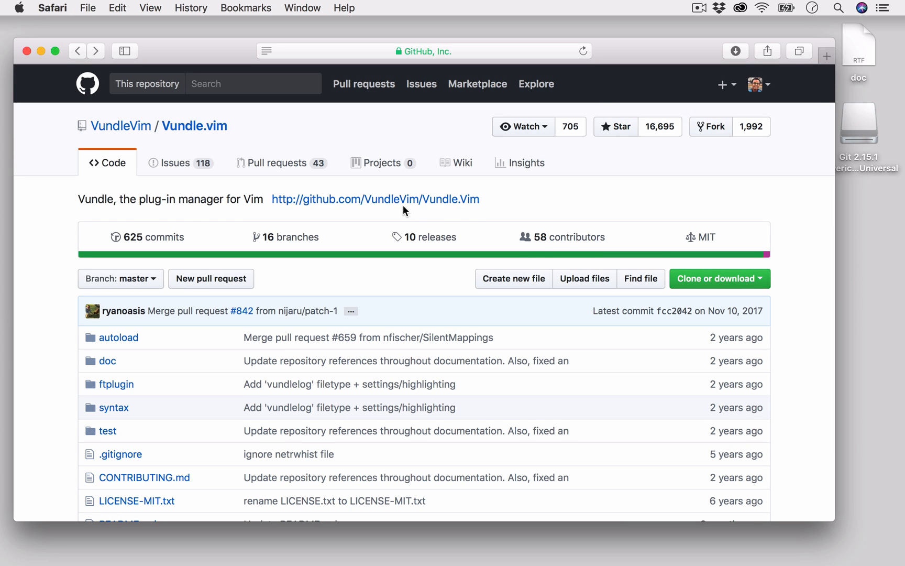
mouse_move(215, 142)
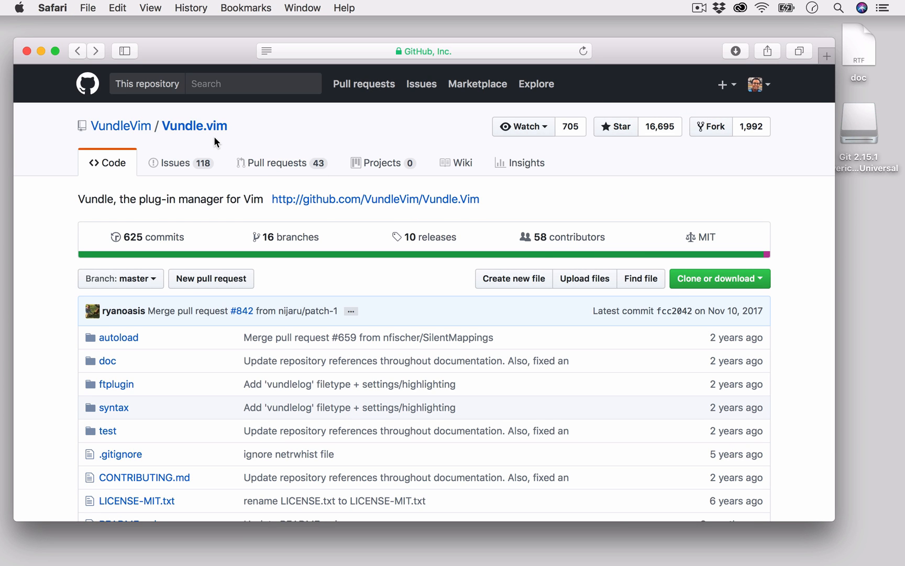
Step: Launch iTerm2 from Spotlight by searching 'iterm'
text(iterm)
text(git)
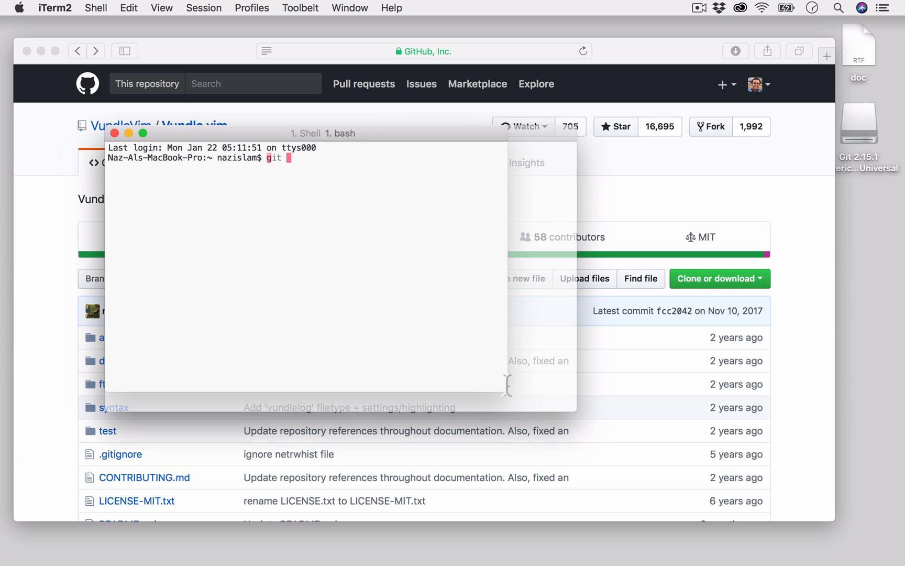
text(clne)
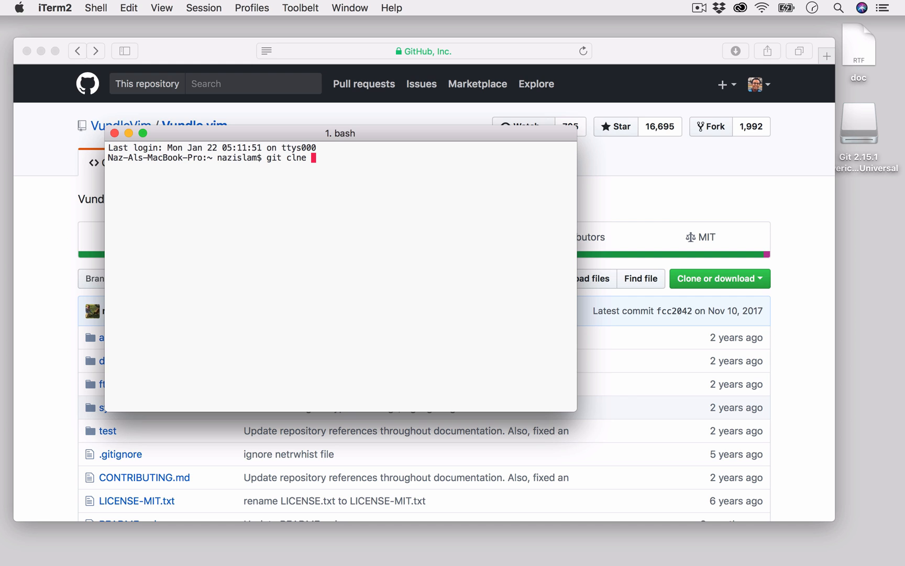
text(o)
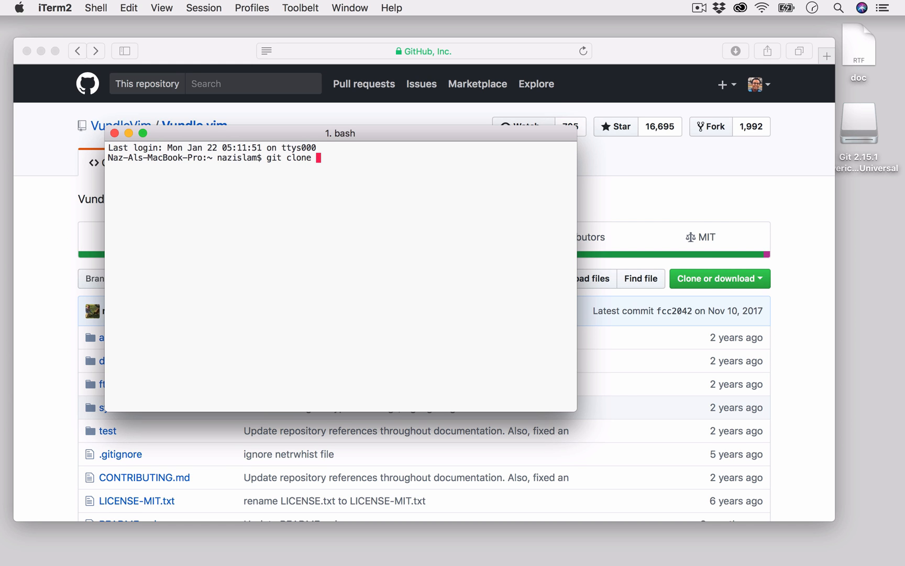
click(719, 278)
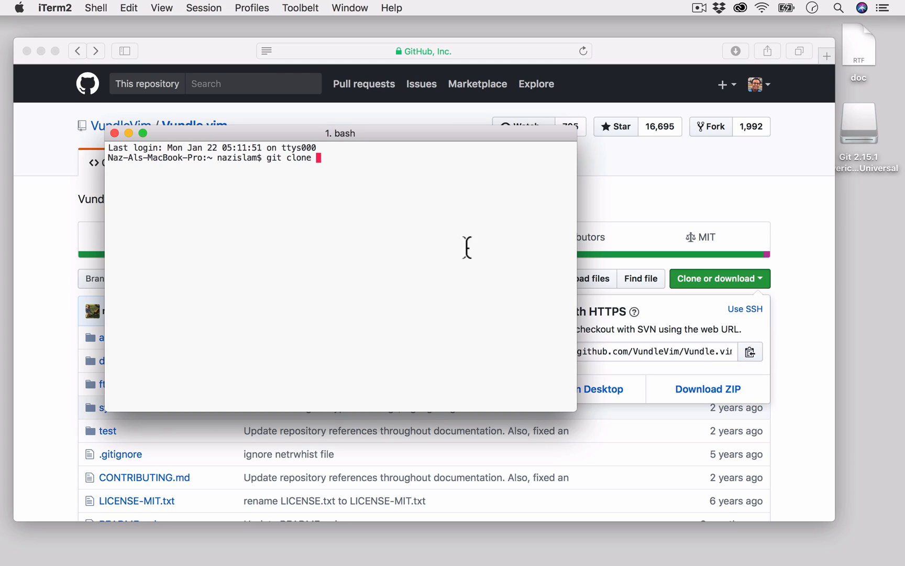
text(https://github.com/VundleVim/Vundle.vim.git)
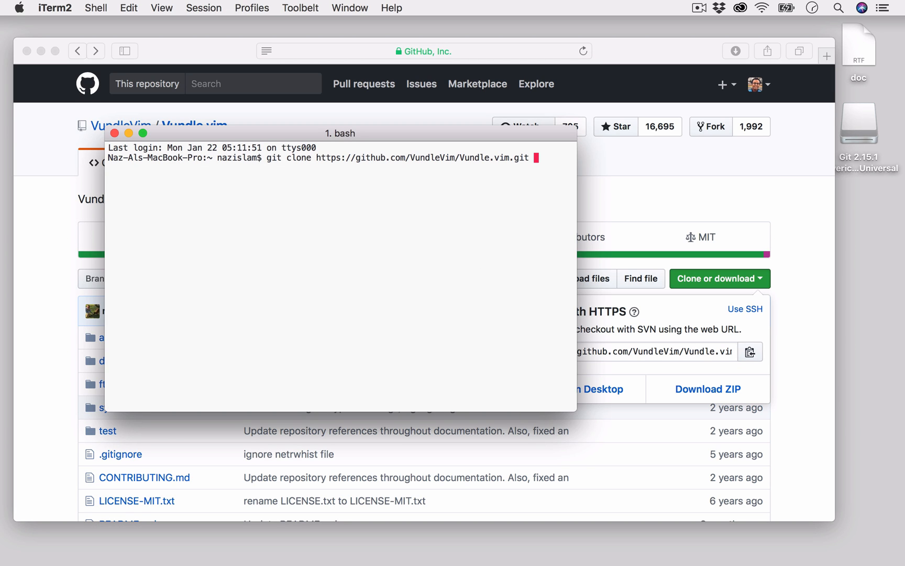
text(~/)
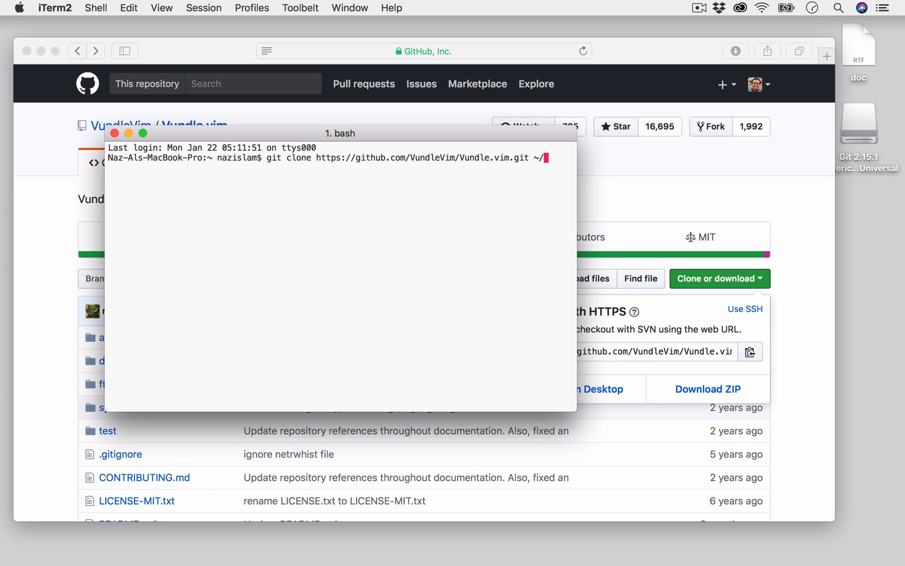
text(.vim/b)
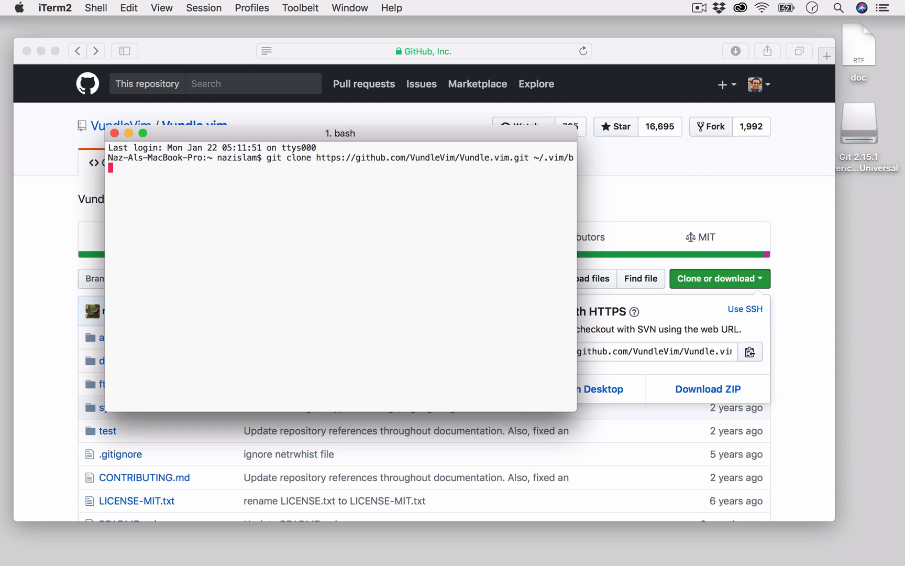
text(undle/)
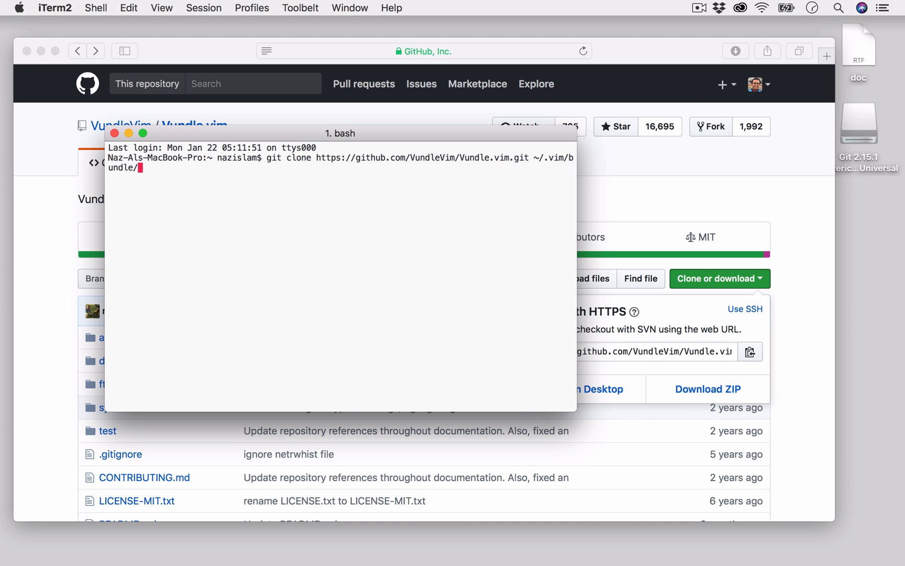
text(Vundl)
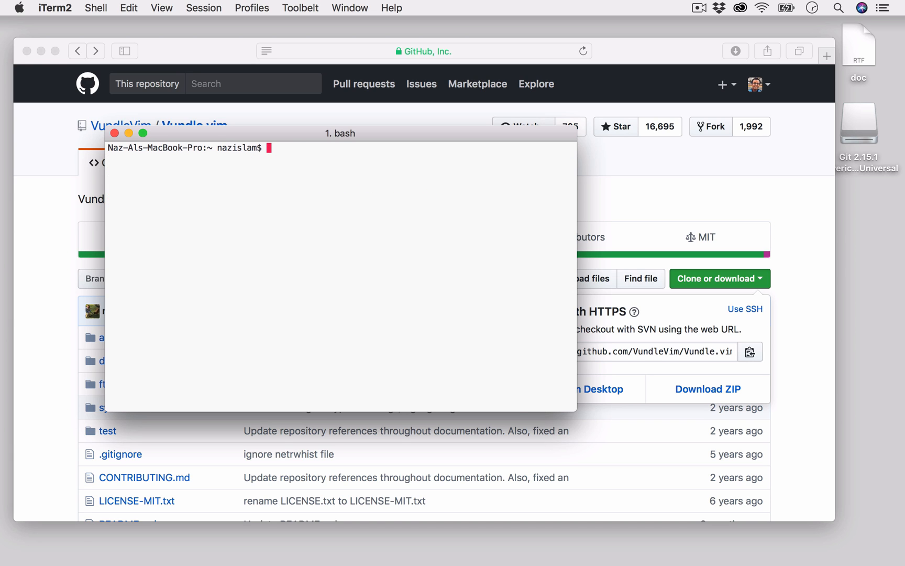
Step: Check with ls -l ~/.vimrc that no .vimrc exists yet
text(ls)
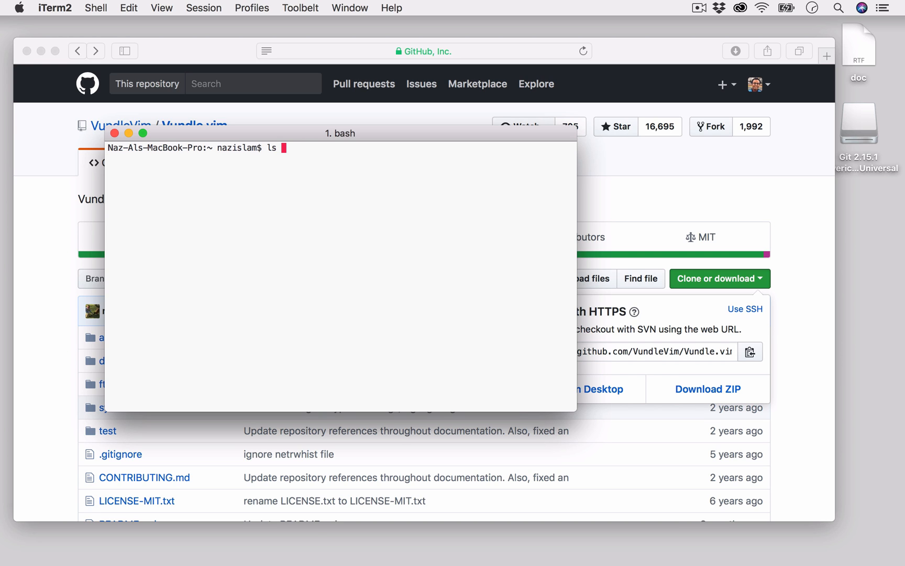
text(-l)
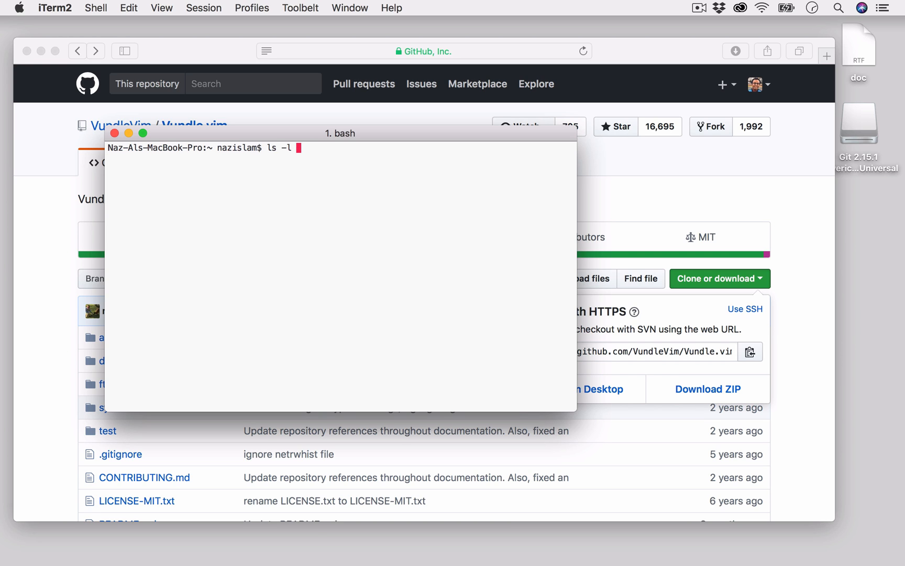
text(~/)
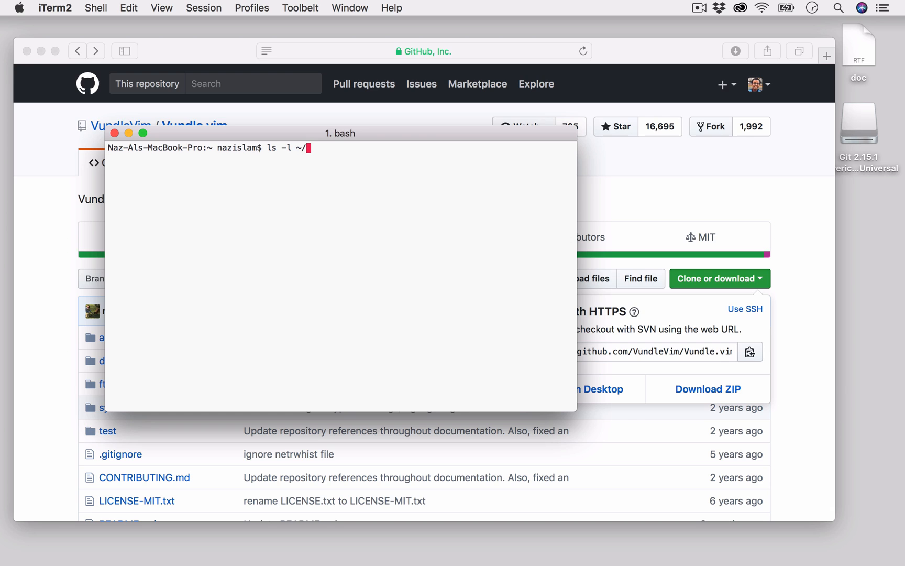
text(.vimrc)
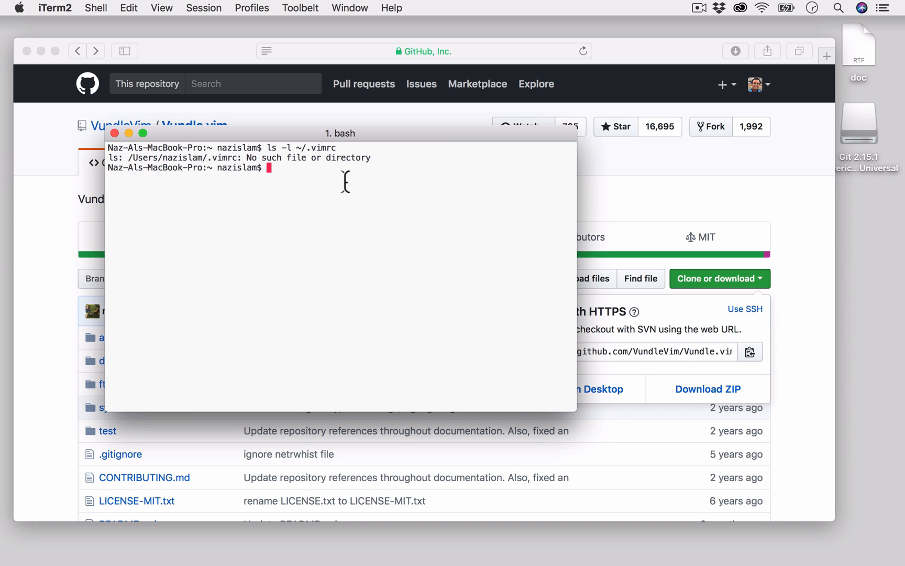
Step: Open a new ~/.vimrc in vi
text(vi)
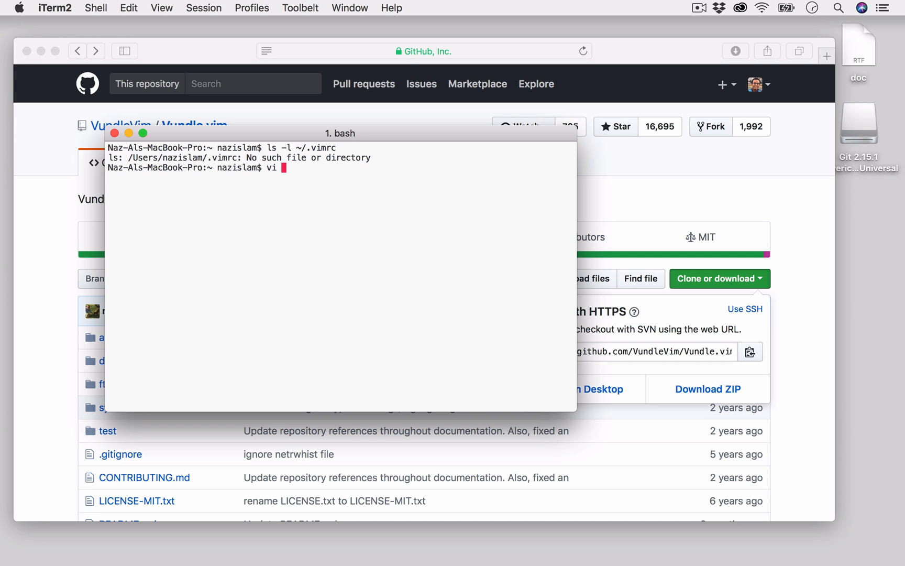
text(~/.vimrc)
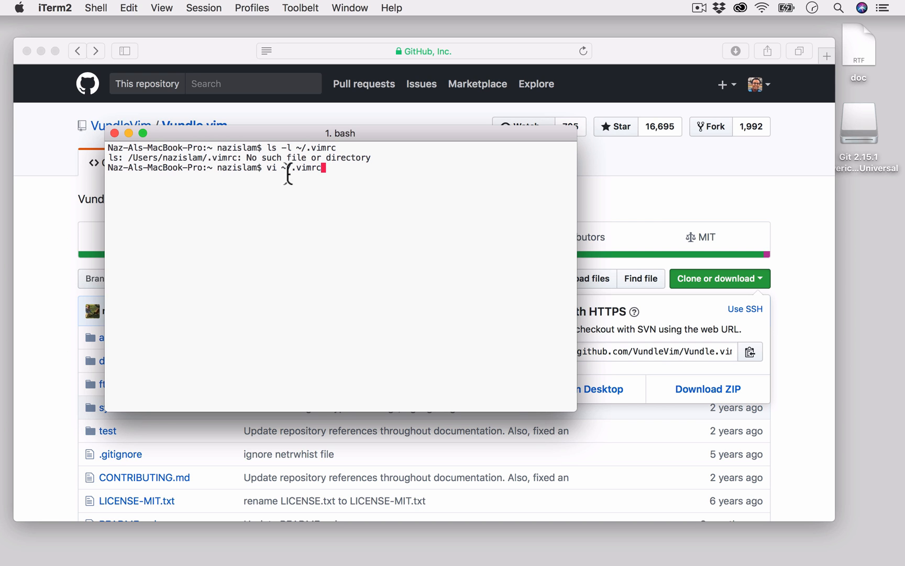
key(Return)
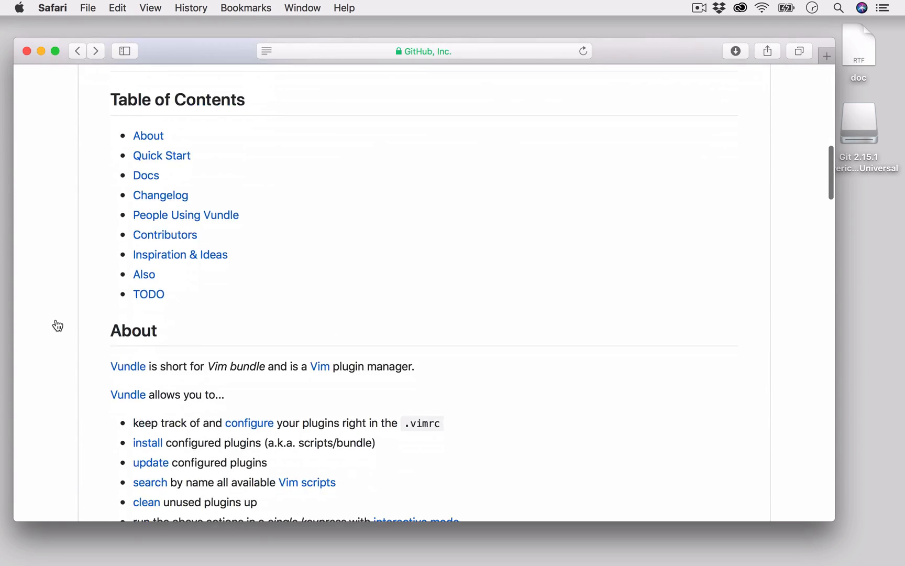
Step: Copy the Configure Plugins code block from Vundle's README and return to the terminal
scroll(down, 3)
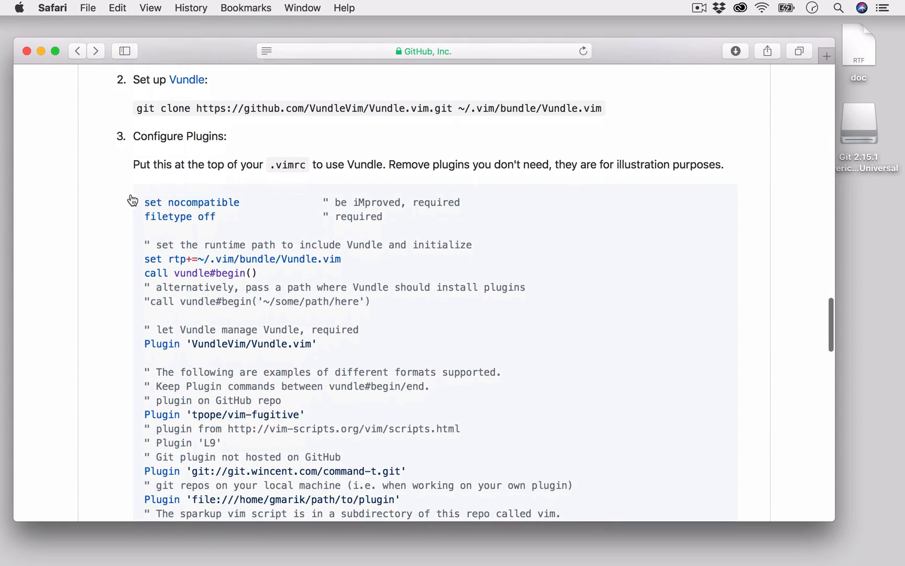
scroll(down, 3)
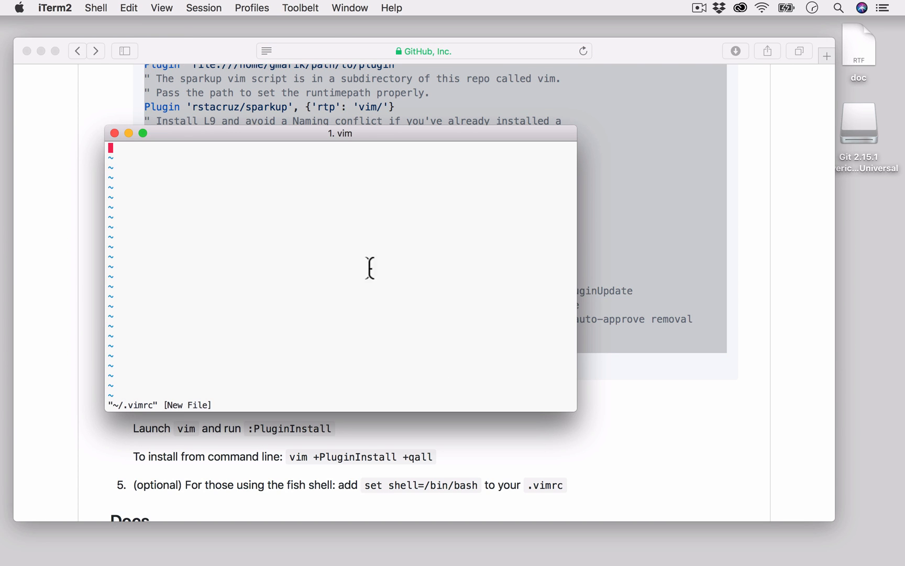
click(128, 7)
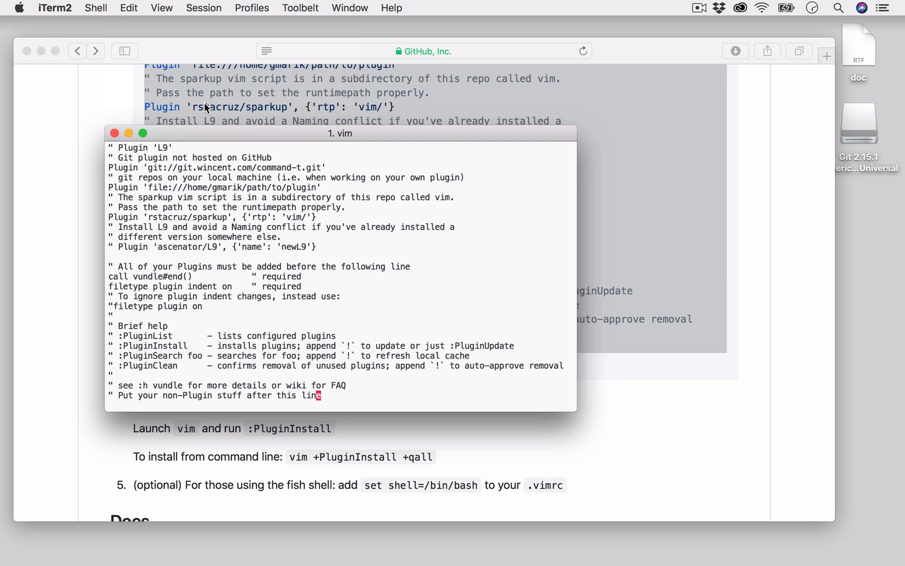
Step: Enlarge the iTerm2 window to show more of the pasted Vundle config
drag(577, 410, 627, 513)
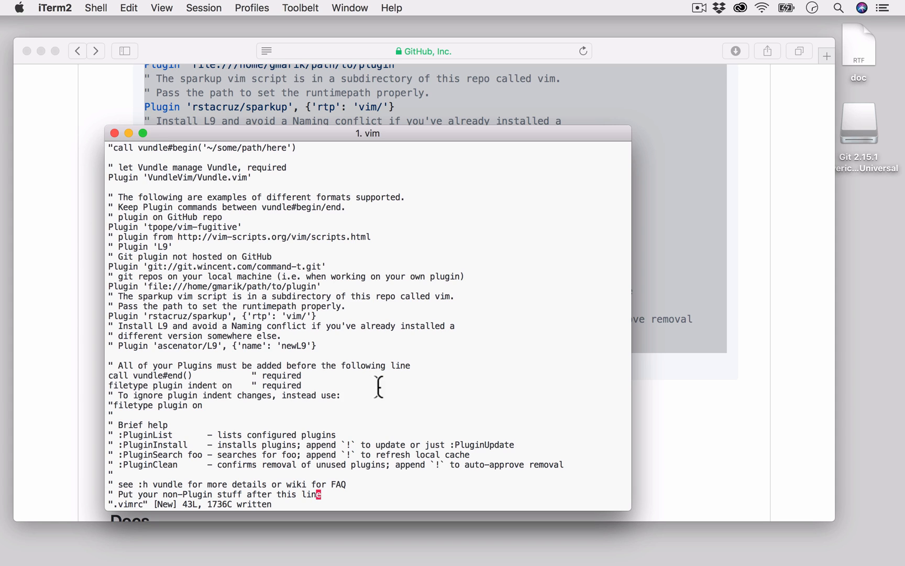
mouse_move(161, 316)
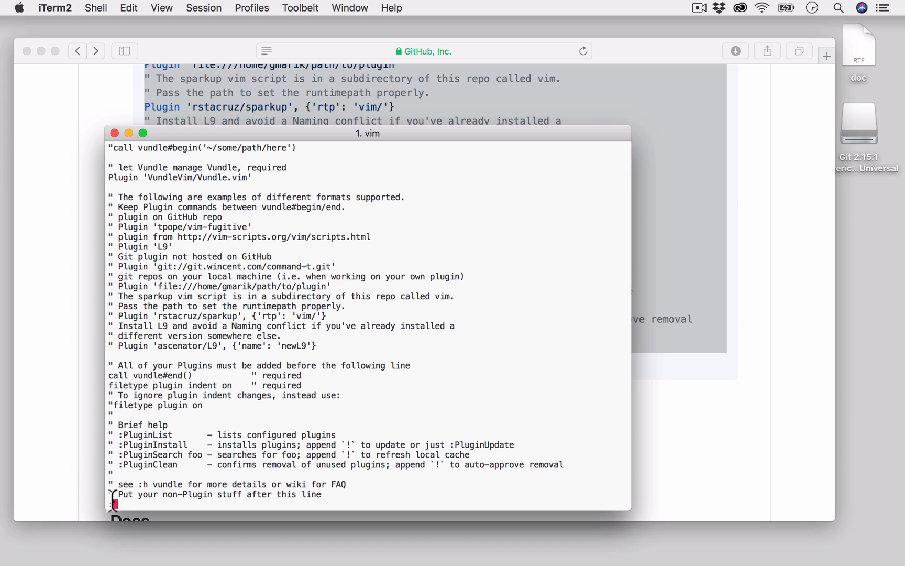
Step: Save .vimrc with :w and install plugins with :PluginInstall
text(:w)
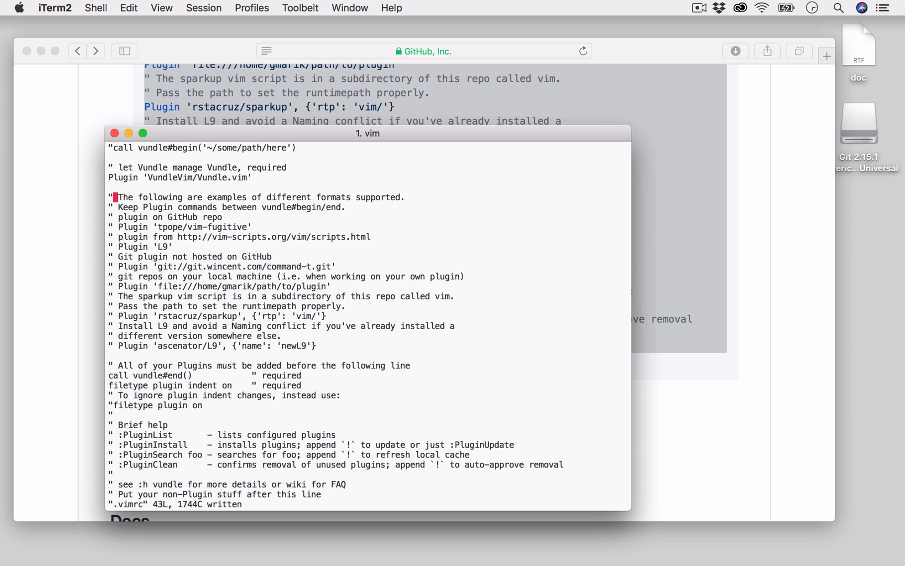
mouse_move(147, 182)
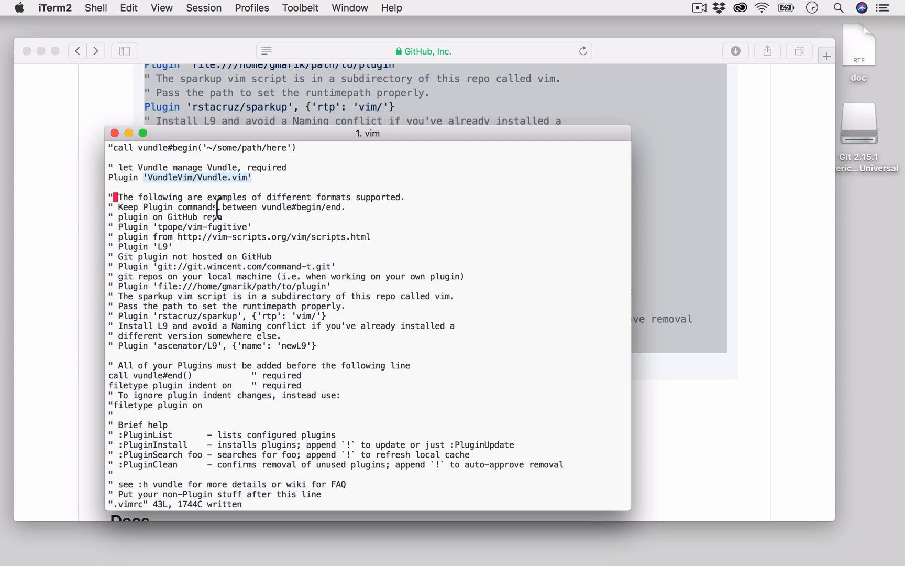
mouse_move(216, 306)
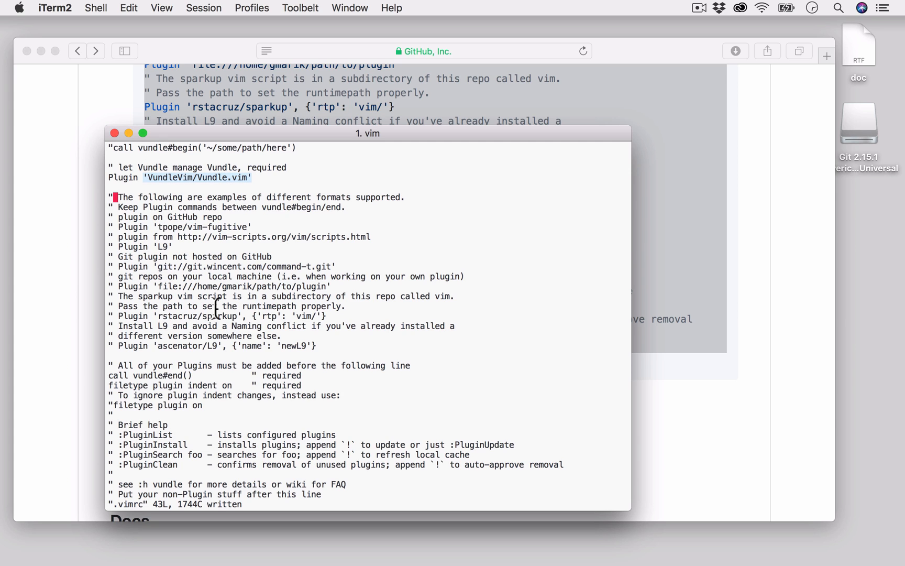
text(:)
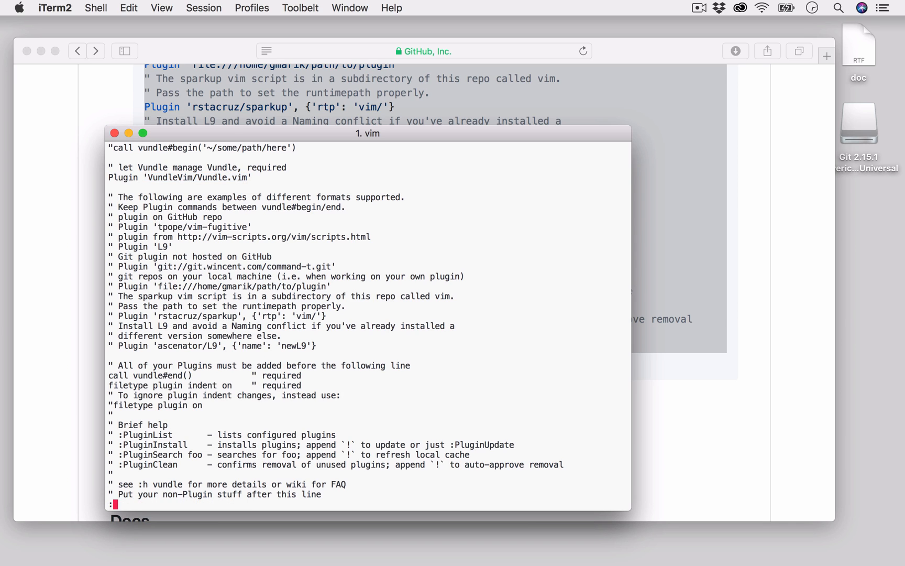
text(Plugin)
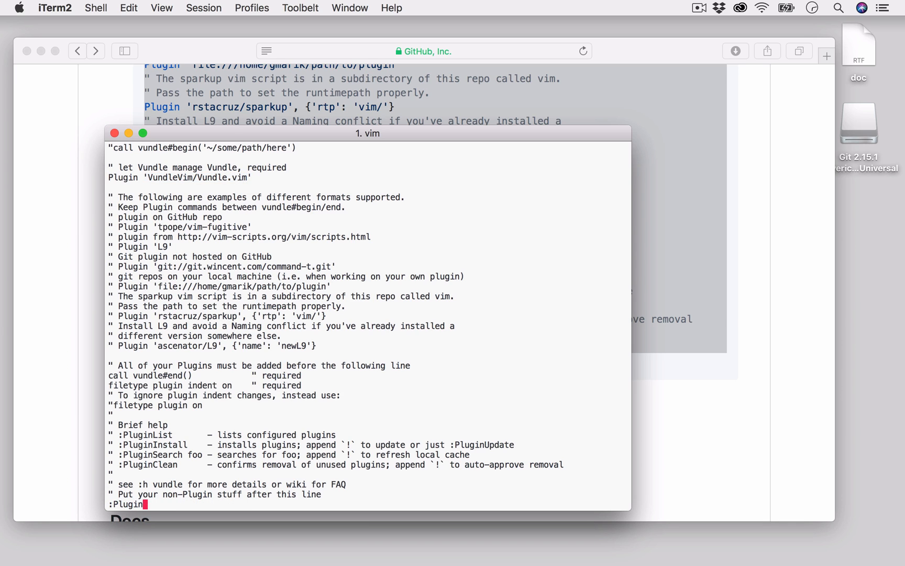
text(Install)
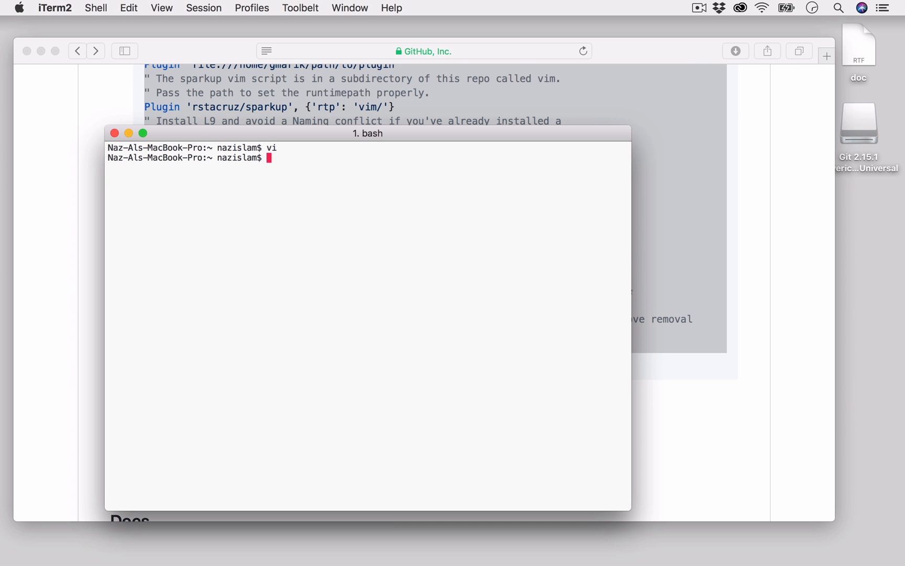
mouse_move(396, 369)
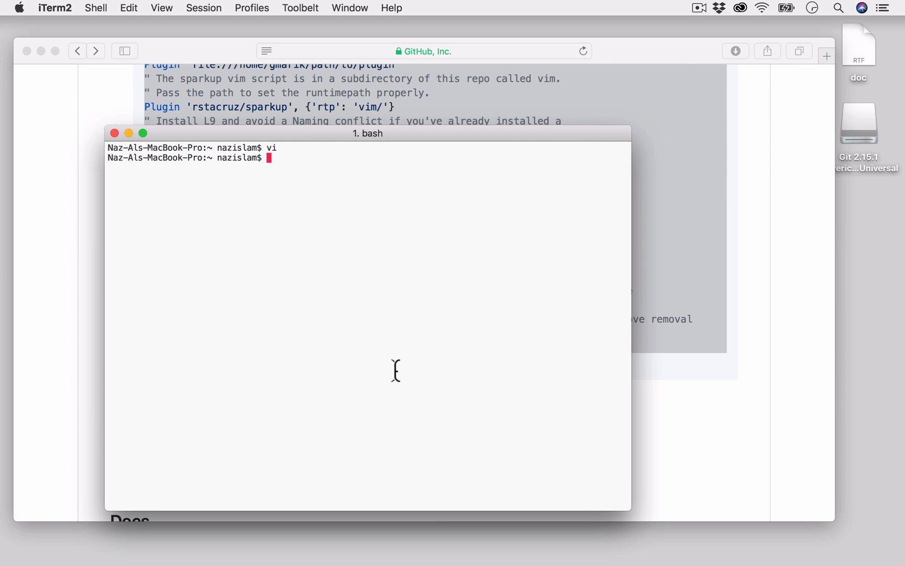
mouse_move(137, 138)
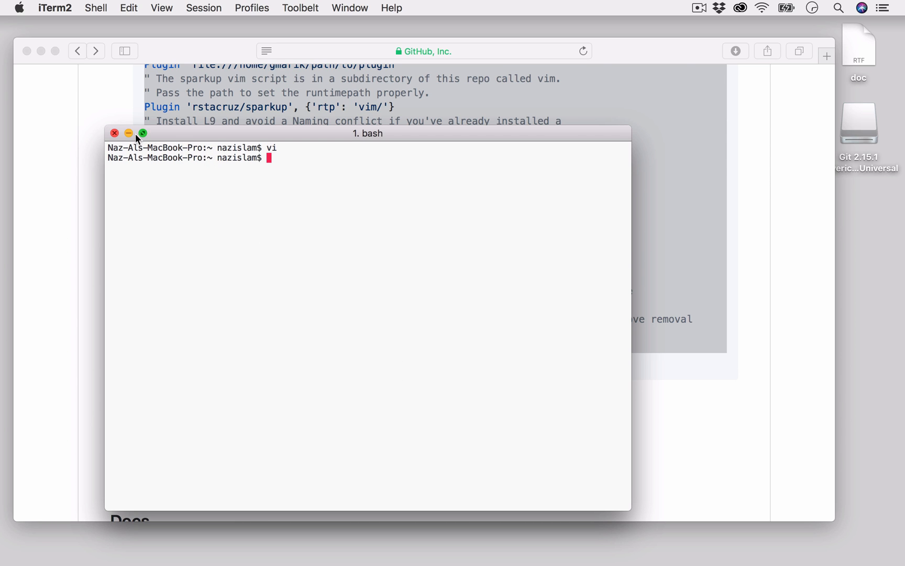
mouse_move(92, 161)
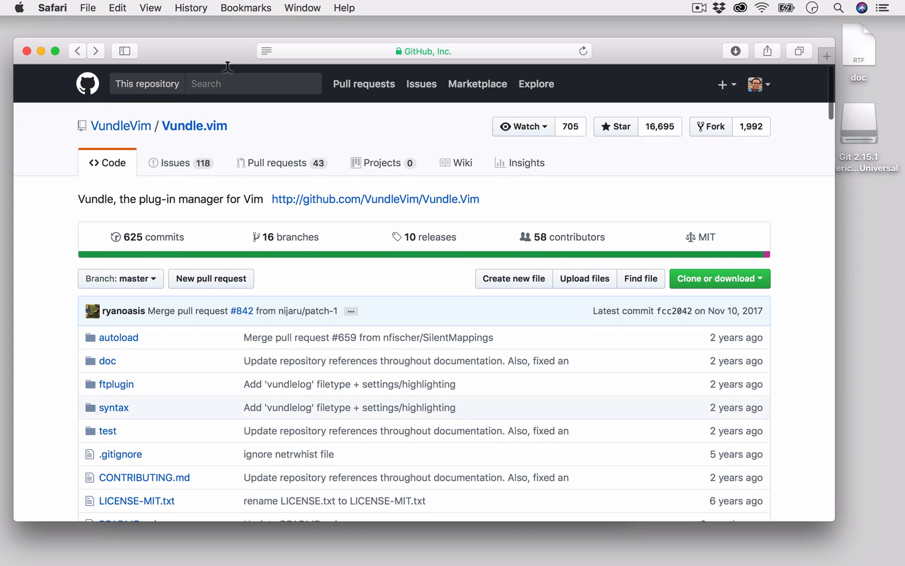
mouse_move(166, 137)
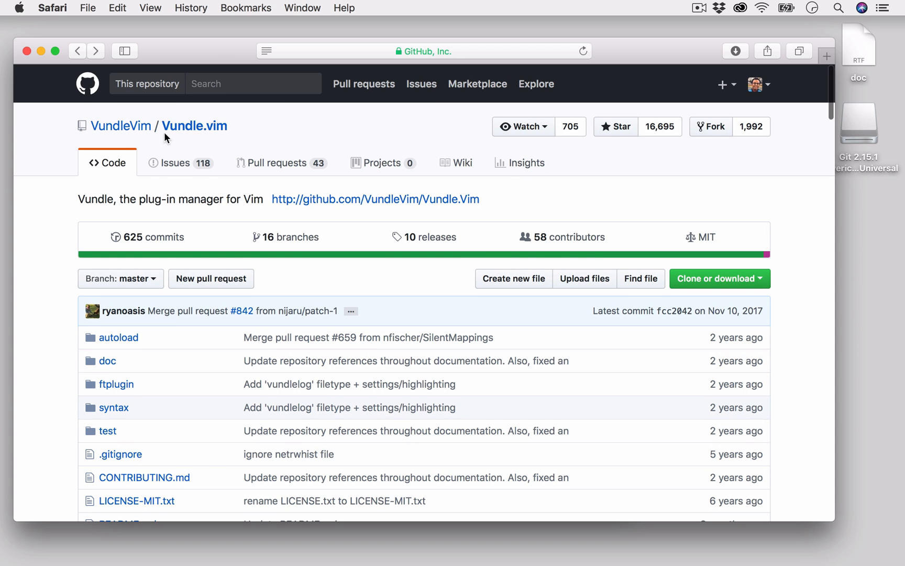
mouse_move(570, 91)
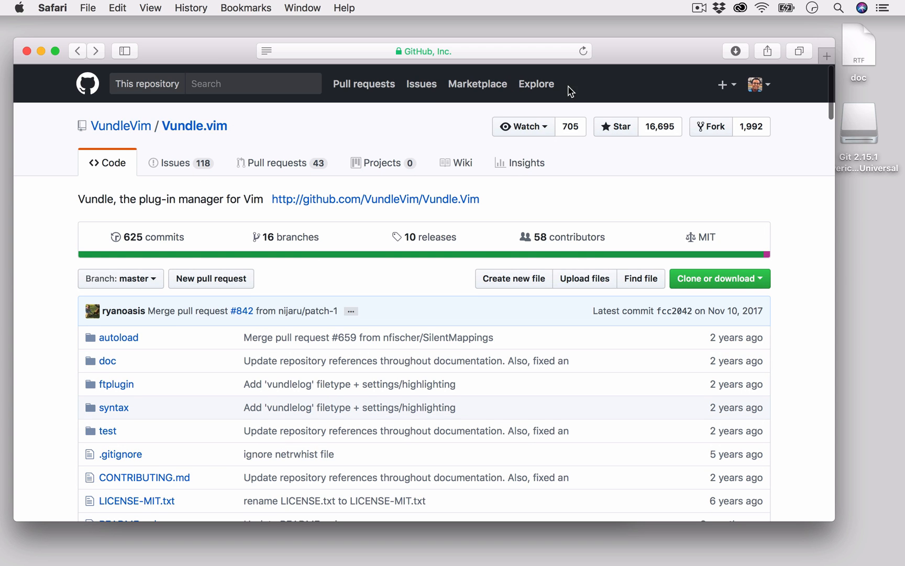